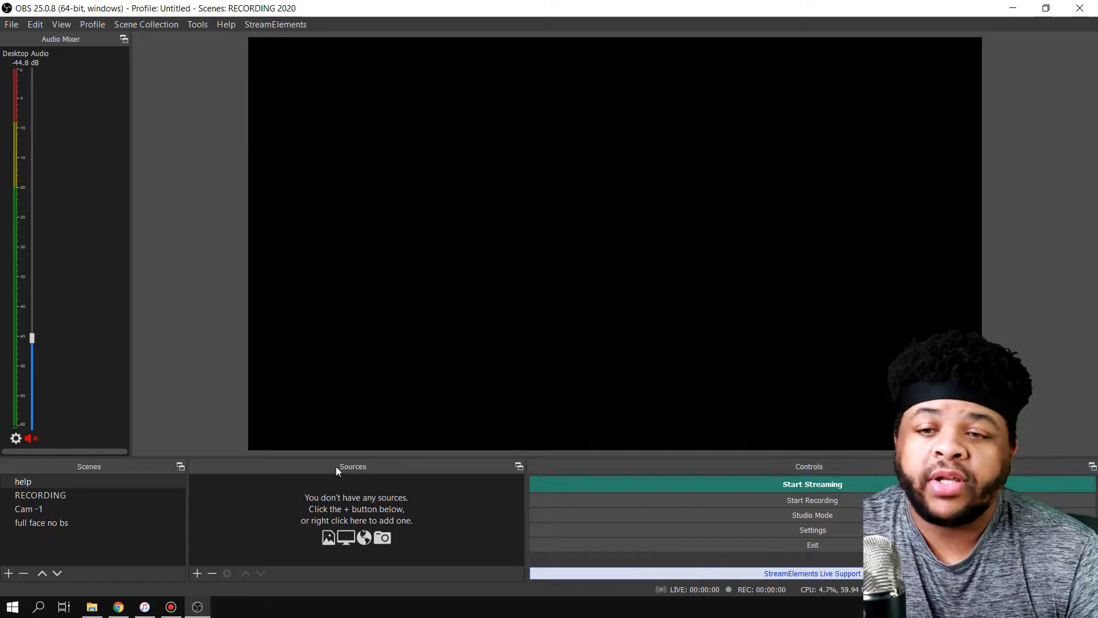
- Add a new Color Source to the scene and bring up its Properties
click(196, 573)
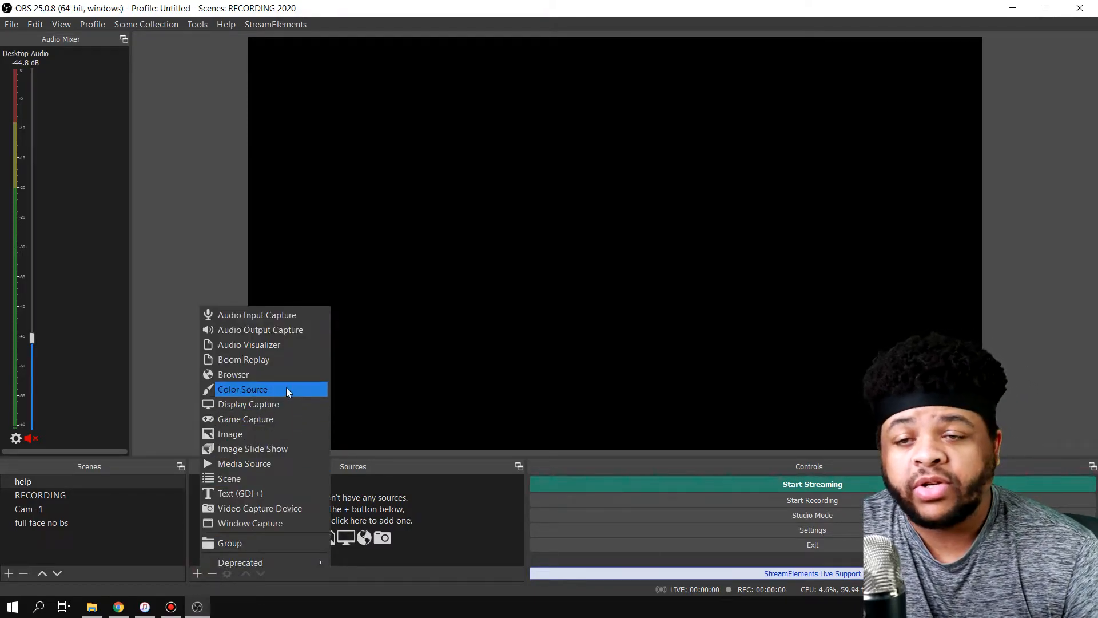
click(243, 389)
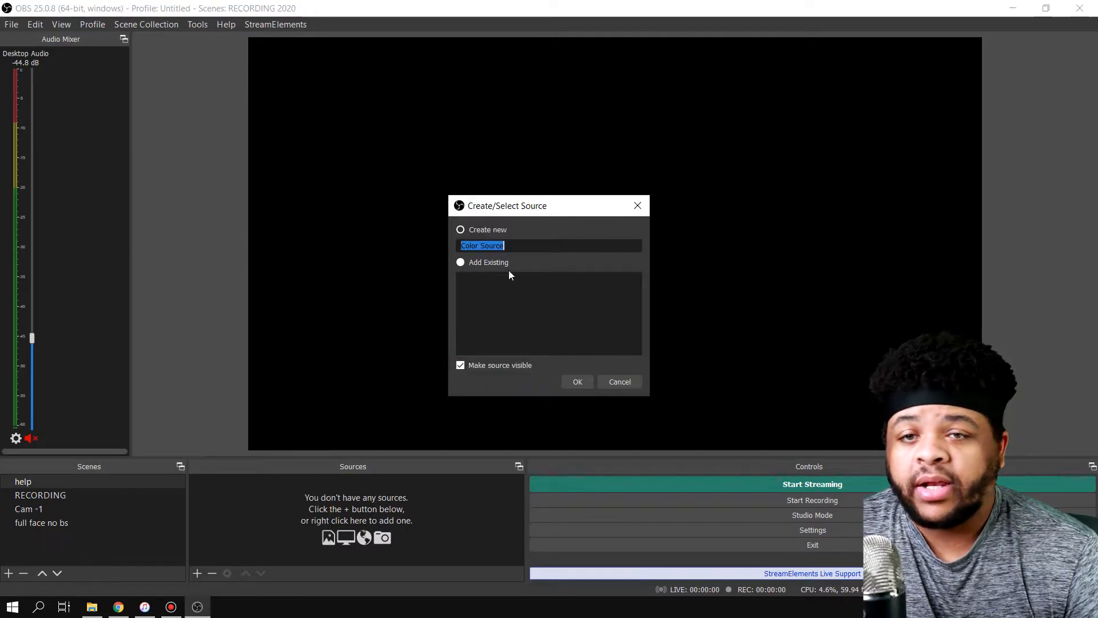
click(577, 381)
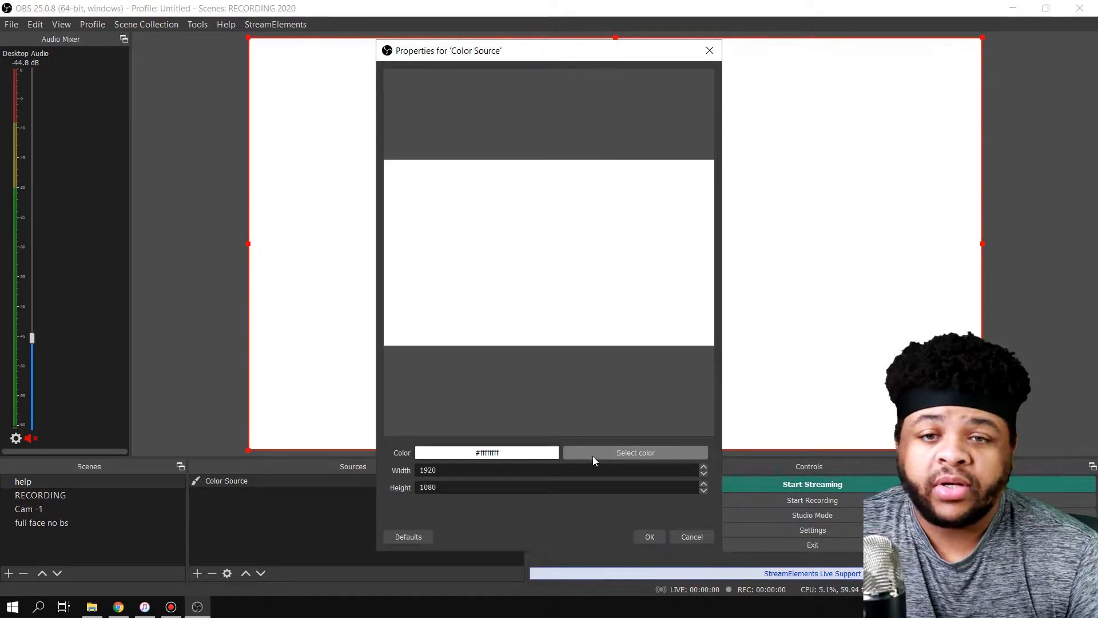
- Set the Color Source to bright purple #8c00fe at full brightness via the colour picker
click(635, 453)
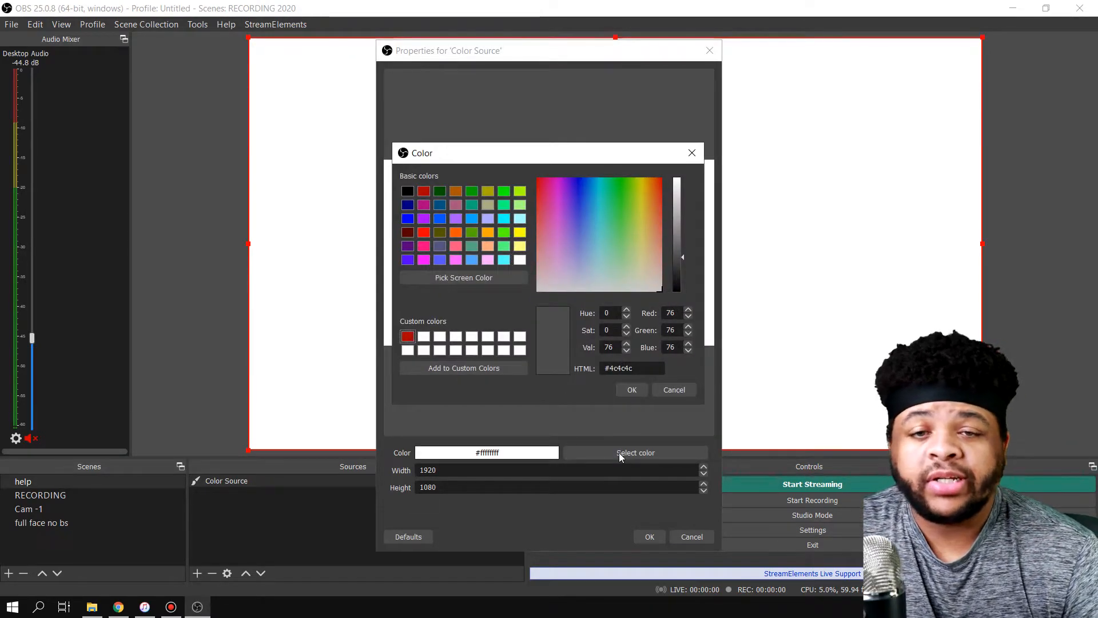
click(586, 209)
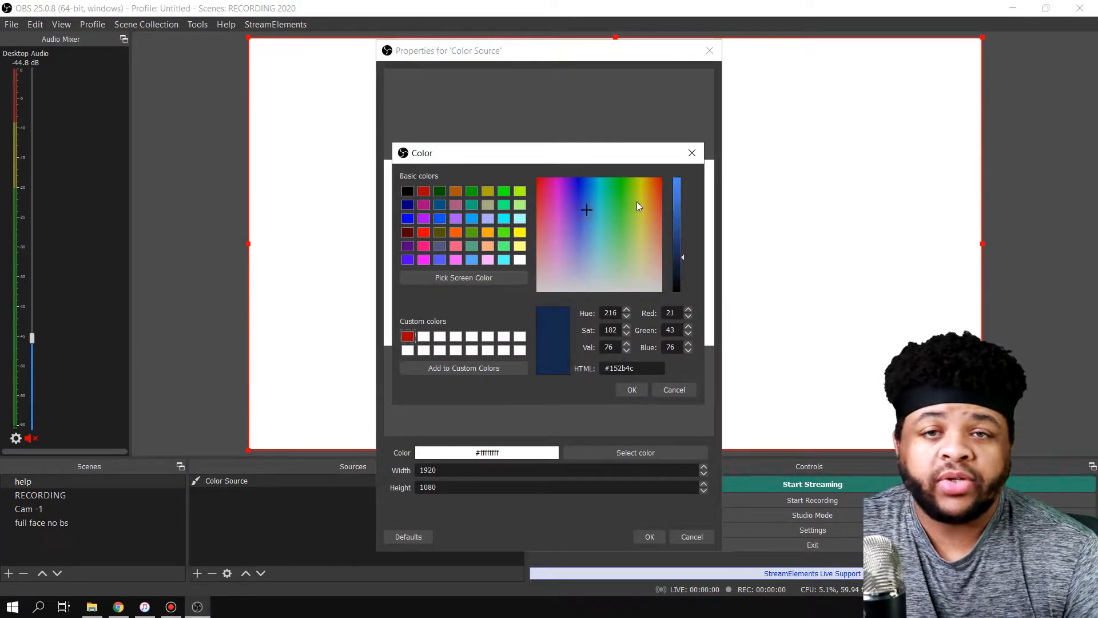
click(659, 231)
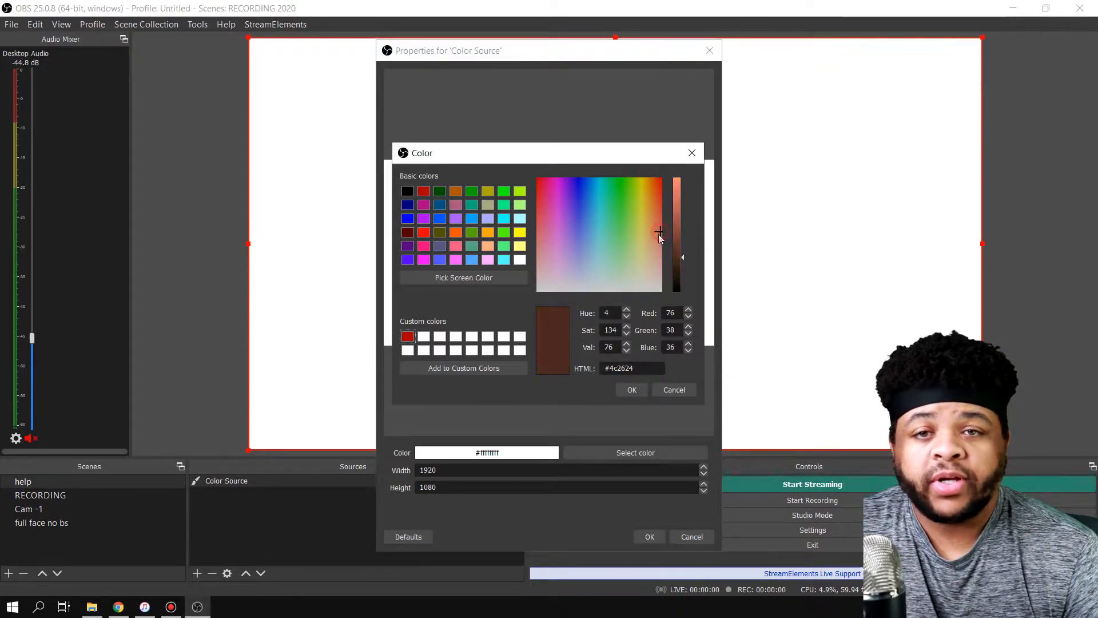
click(560, 193)
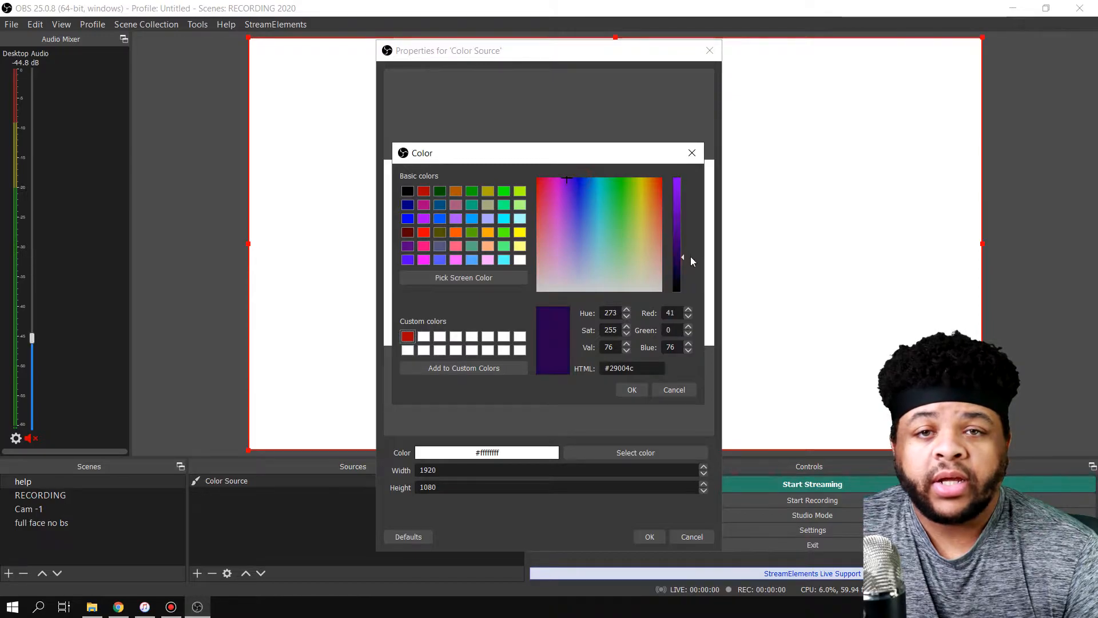
drag(676, 257, 676, 196)
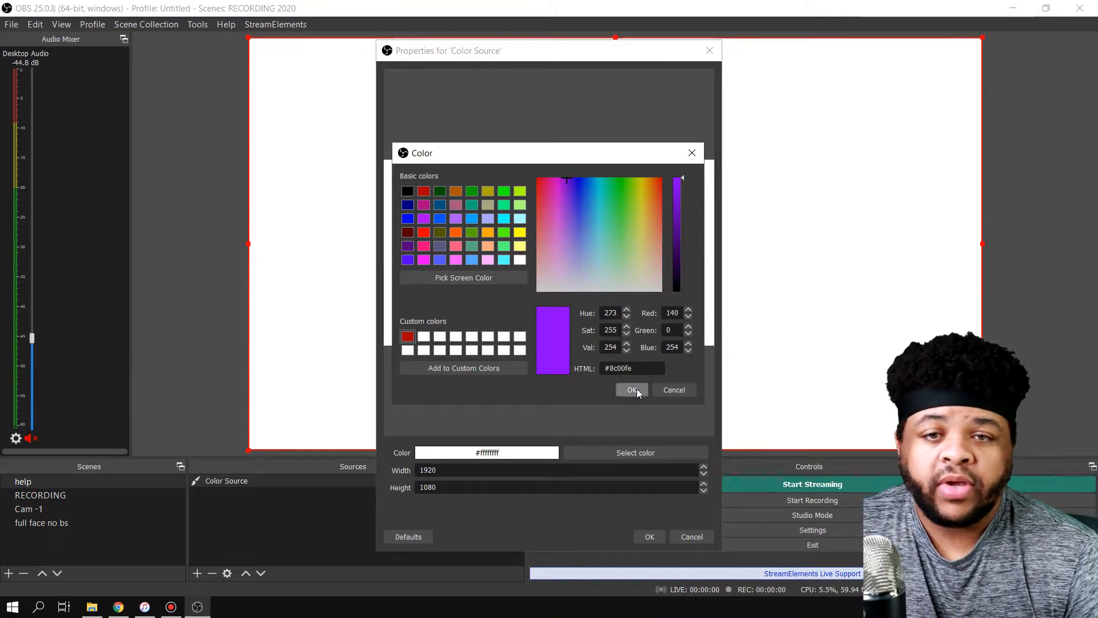
click(631, 388)
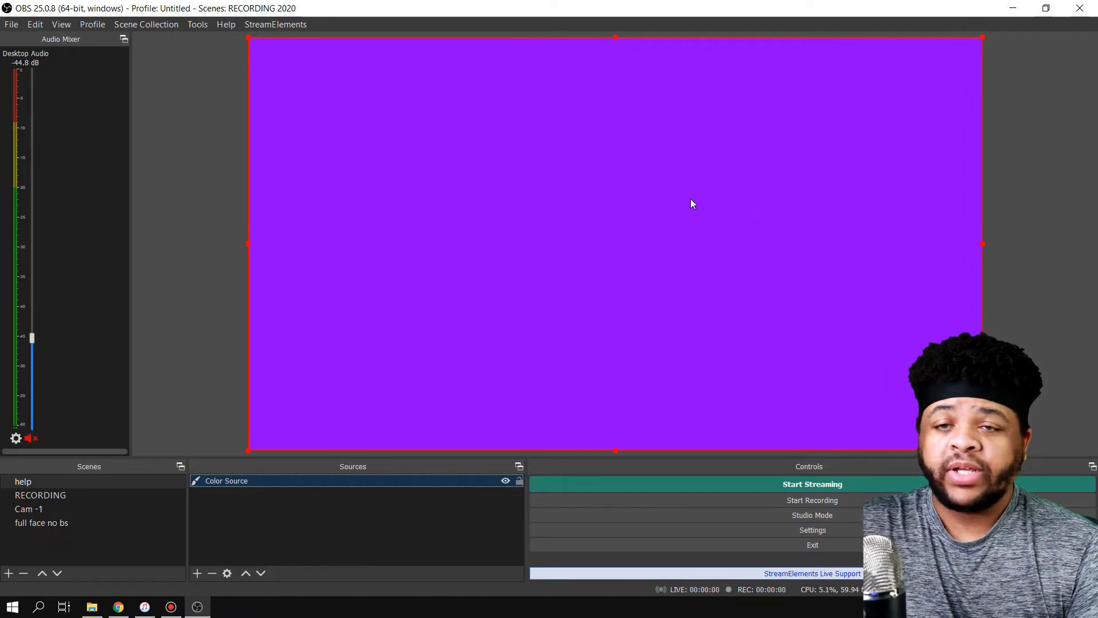
mouse_move(690, 203)
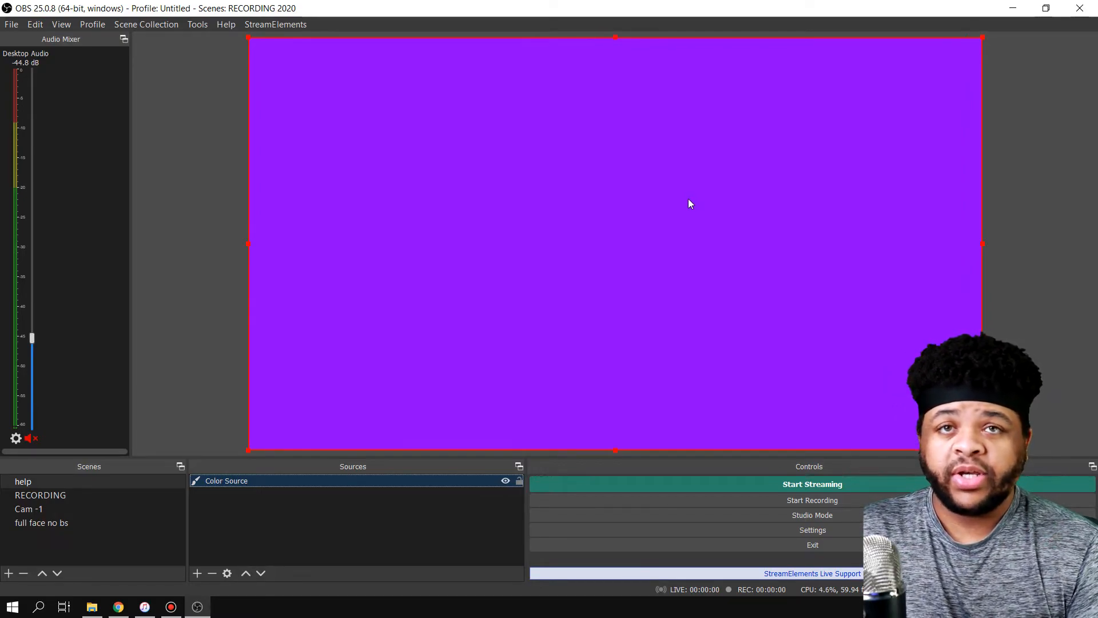
mouse_move(624, 51)
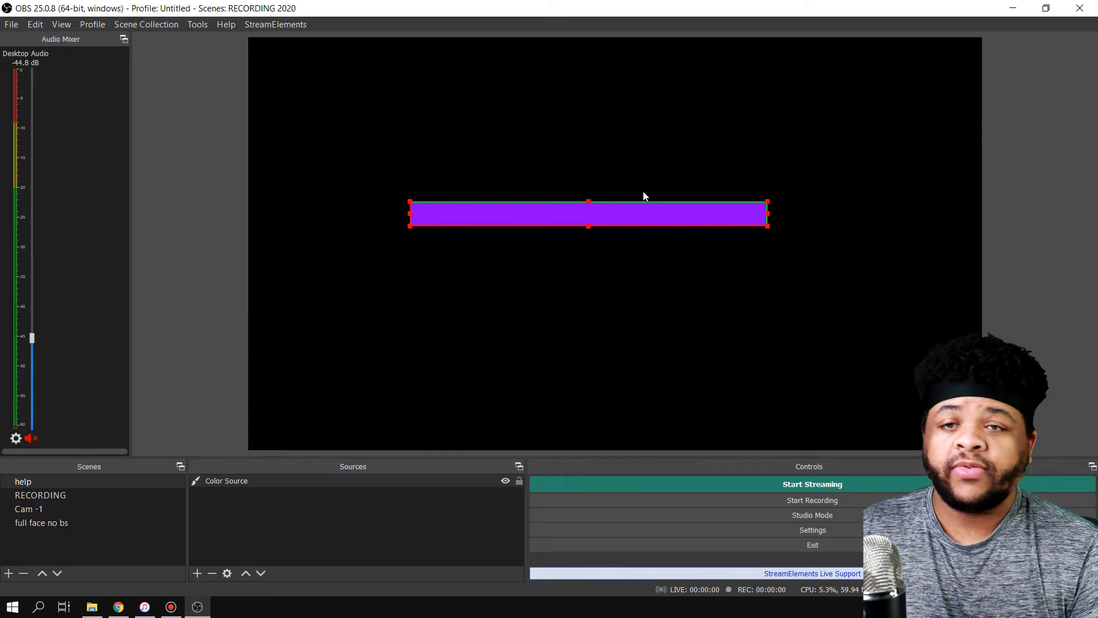
mouse_move(639, 183)
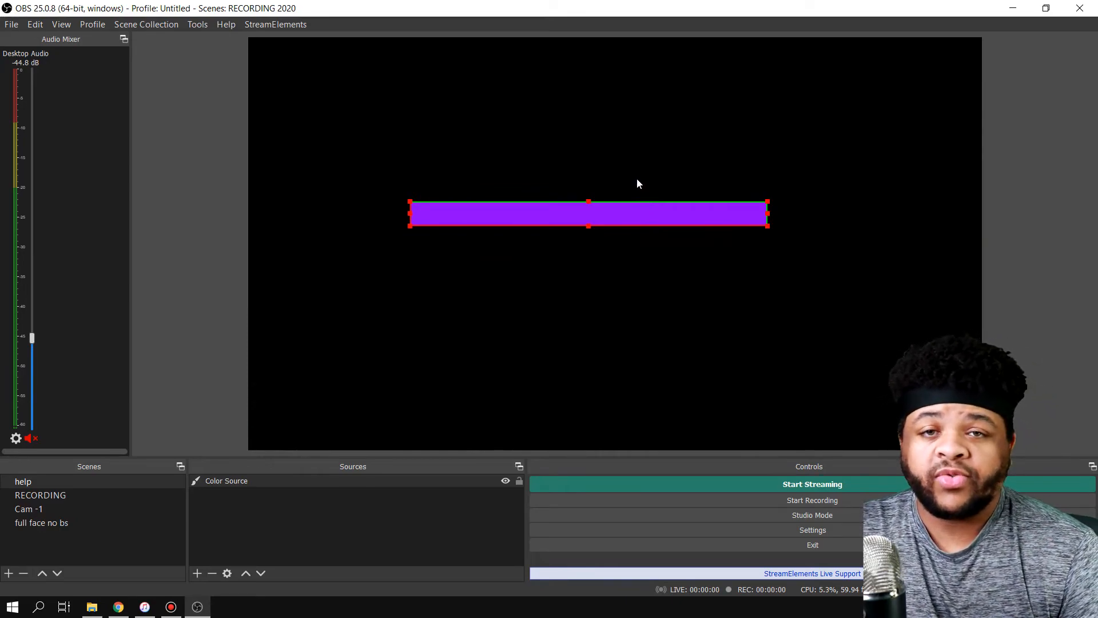